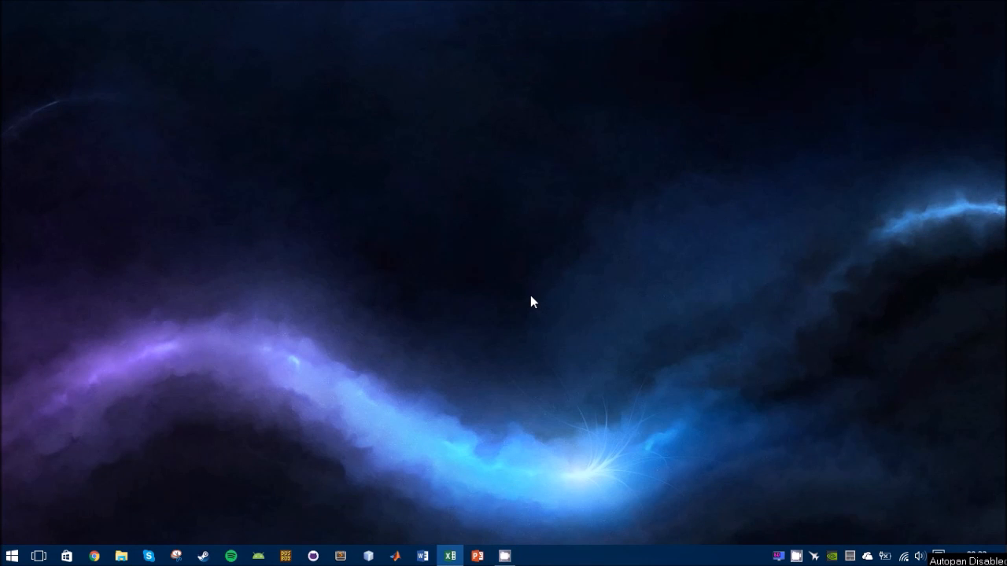
Review the Syndicate benchmark spreadsheet's average formula in D3, then minimize it to the desktop.
click(11, 557)
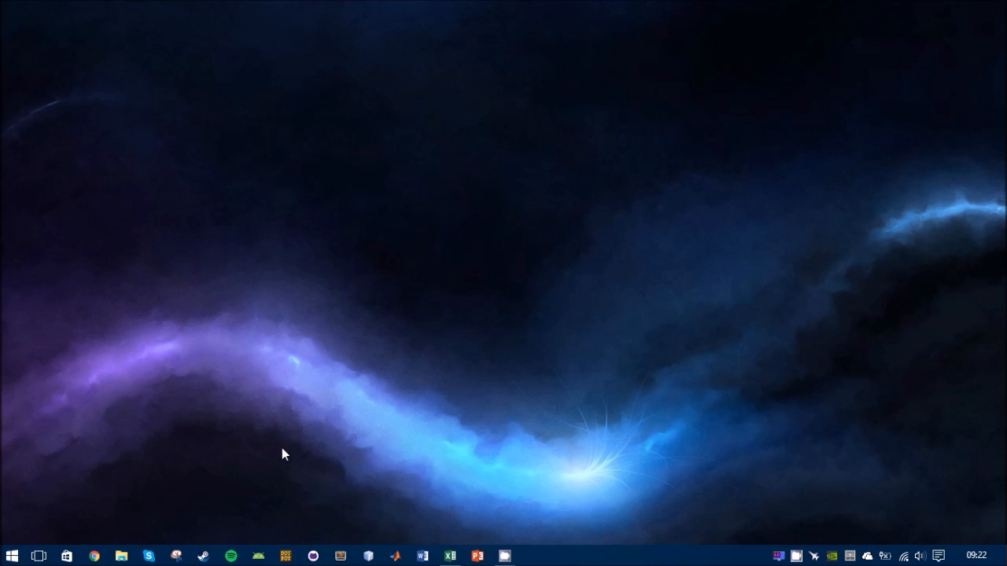
click(450, 557)
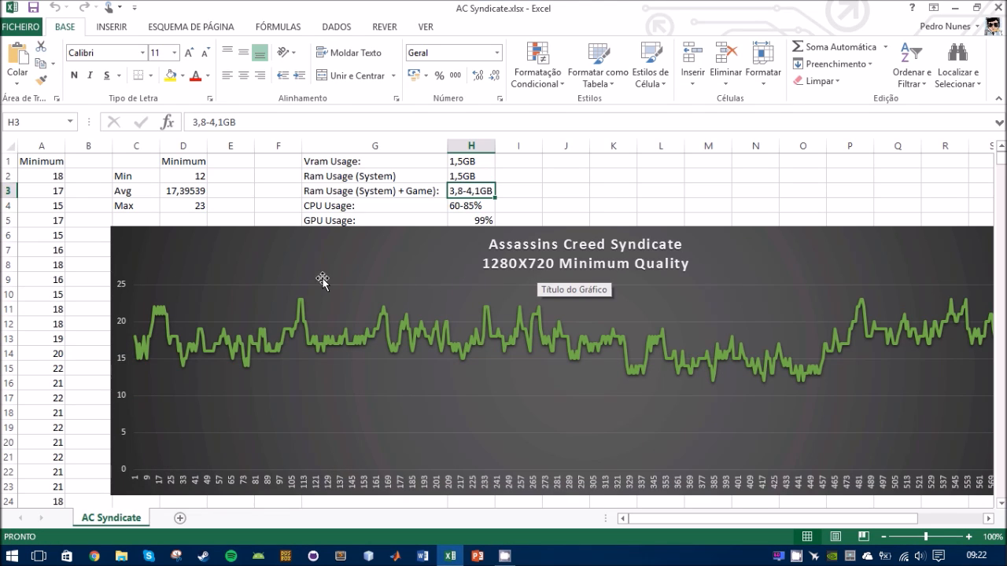
mouse_move(447, 283)
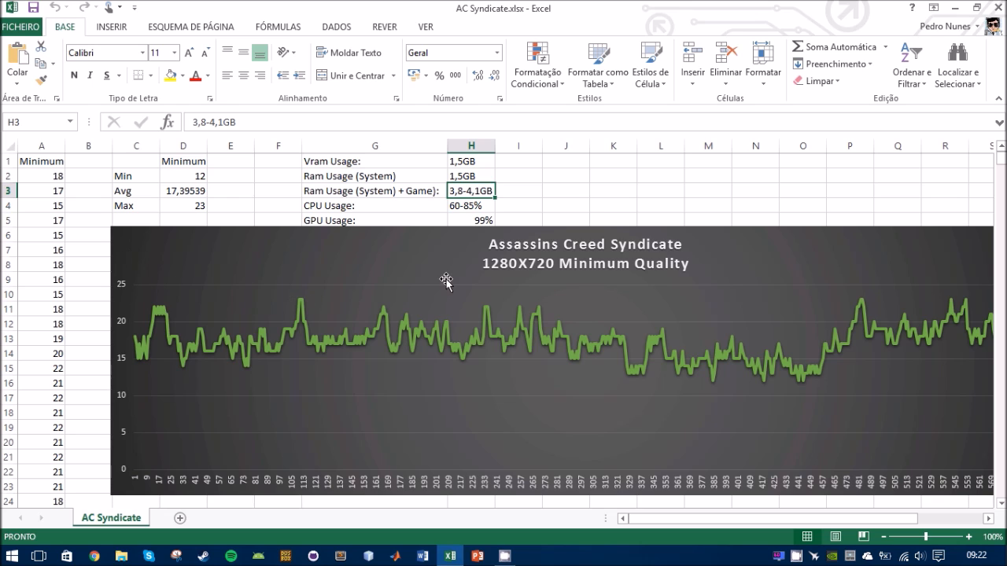
mouse_move(185, 173)
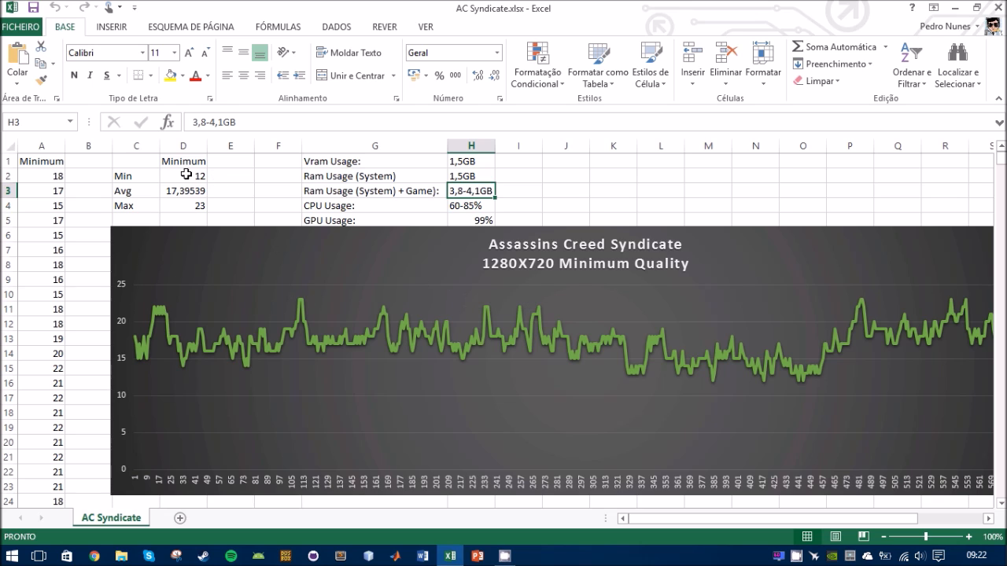
click(183, 190)
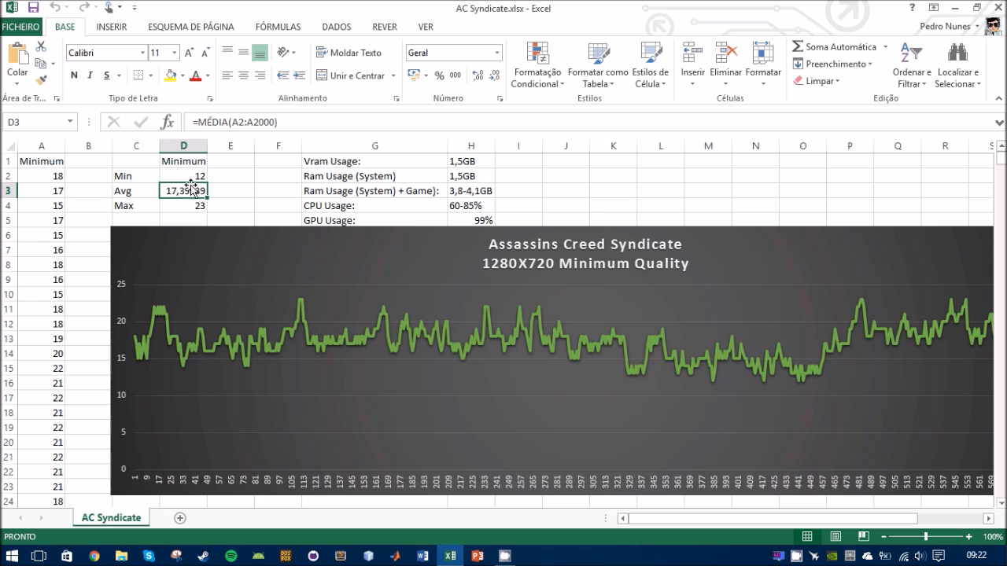
click(183, 204)
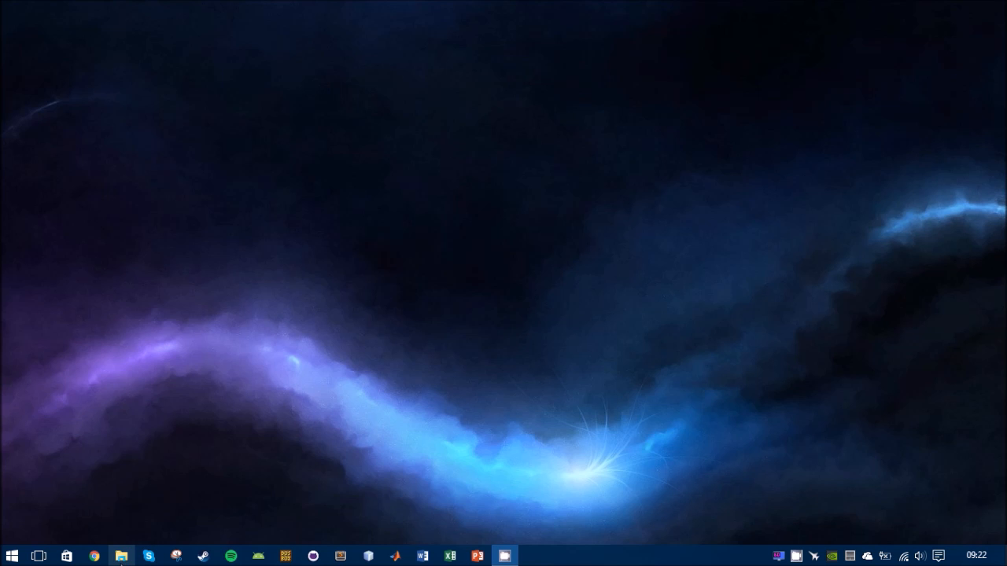
Browse to the Assassin's Creed Syndicate folder under Documents in File Explorer.
click(119, 556)
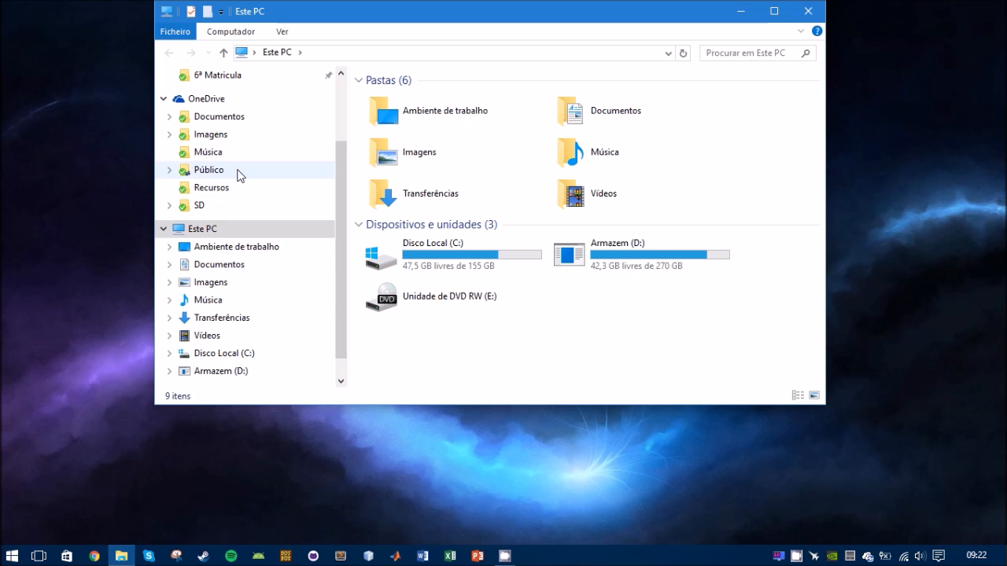
mouse_move(232, 283)
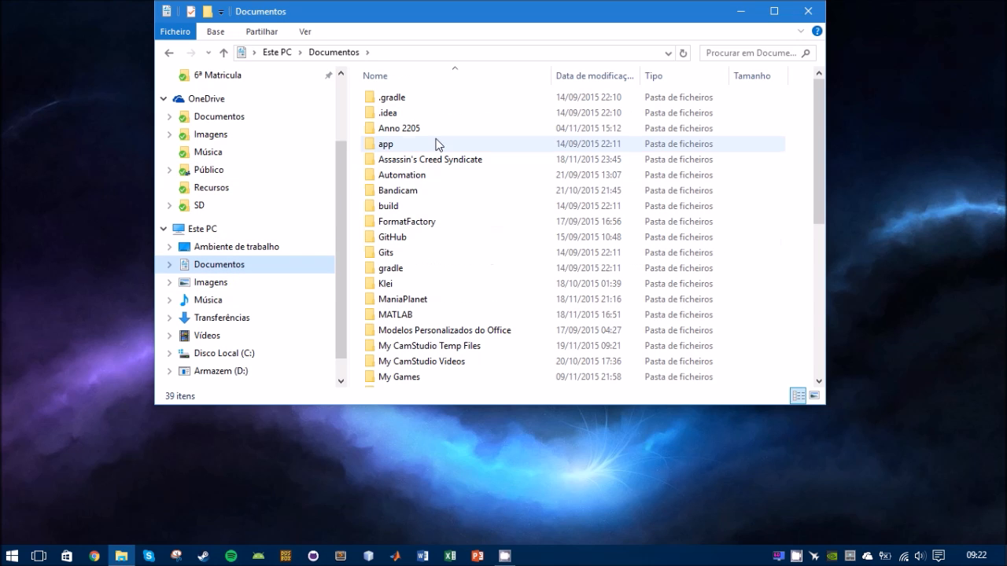
double_click(431, 159)
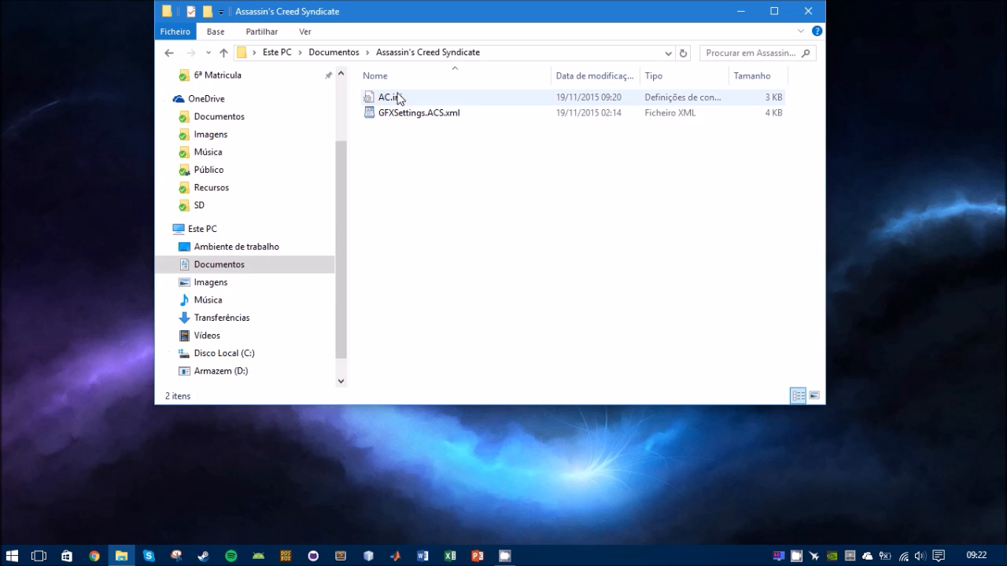
Load AC.ini in Notepad and select the whole GlobalIllumination=1 line under Graphics.
double_click(384, 98)
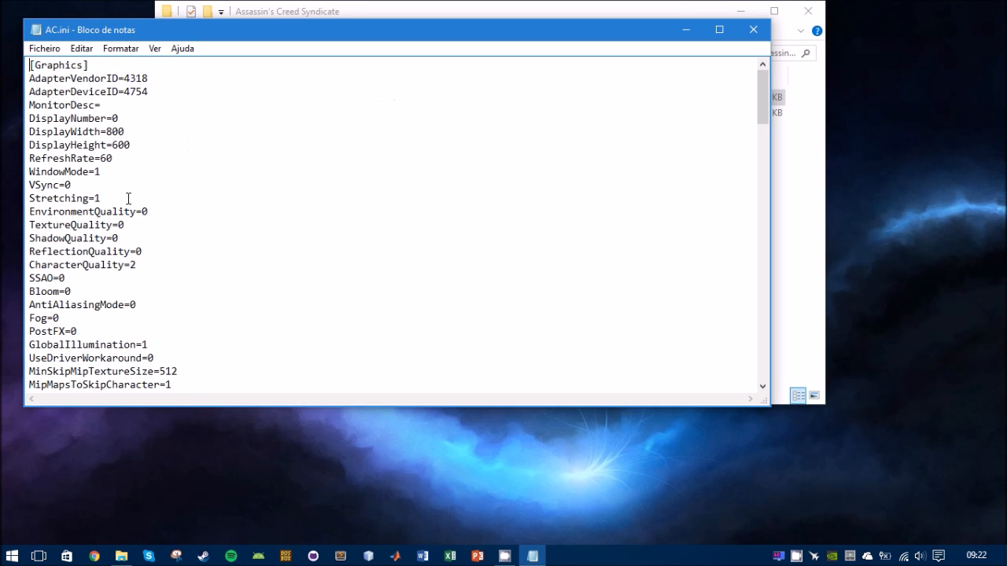
mouse_move(170, 233)
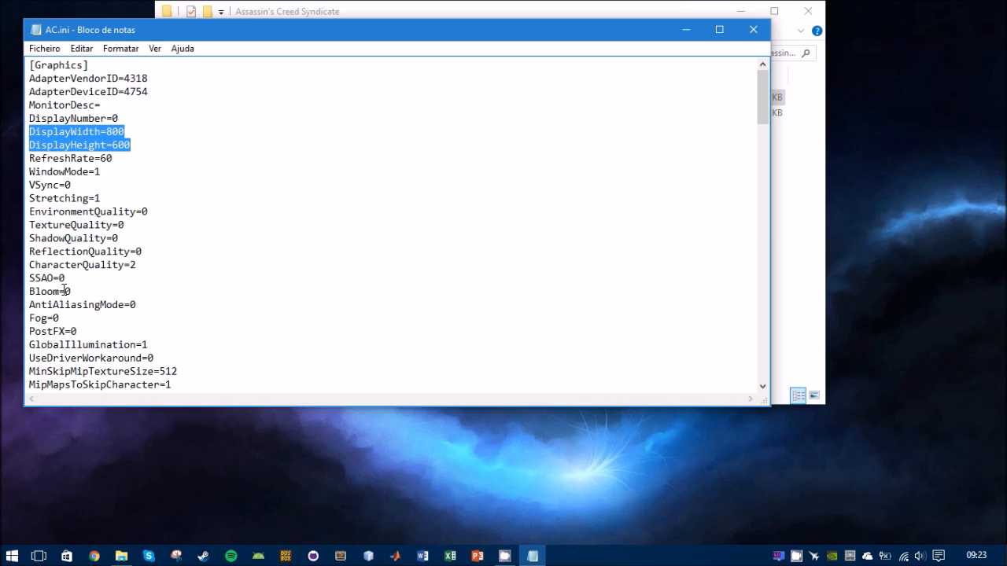
double_click(41, 291)
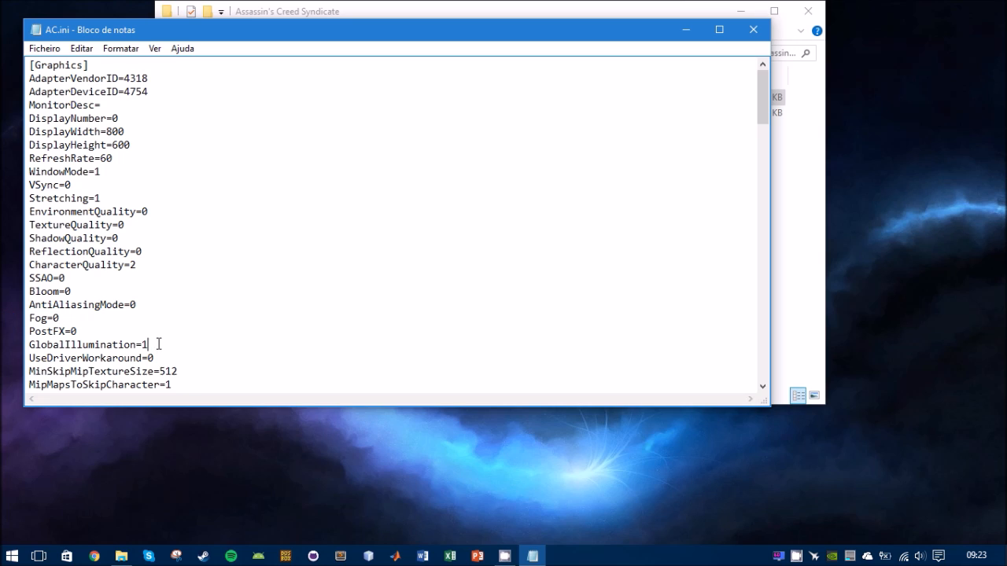
triple_click(87, 344)
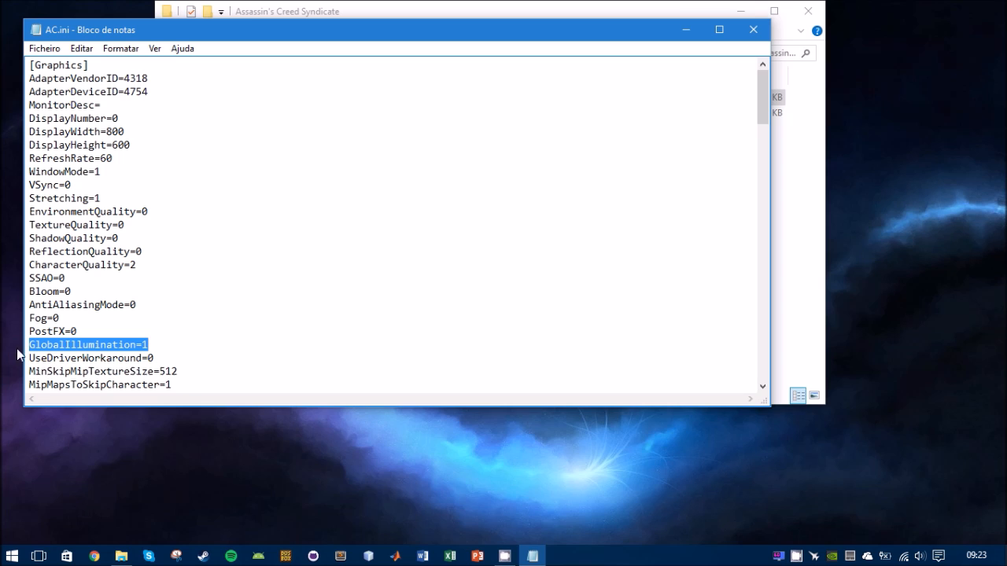
Save AC.ini via Ficheiro > Guardar after reviewing the end of the file, then close Notepad.
scroll(down, 3)
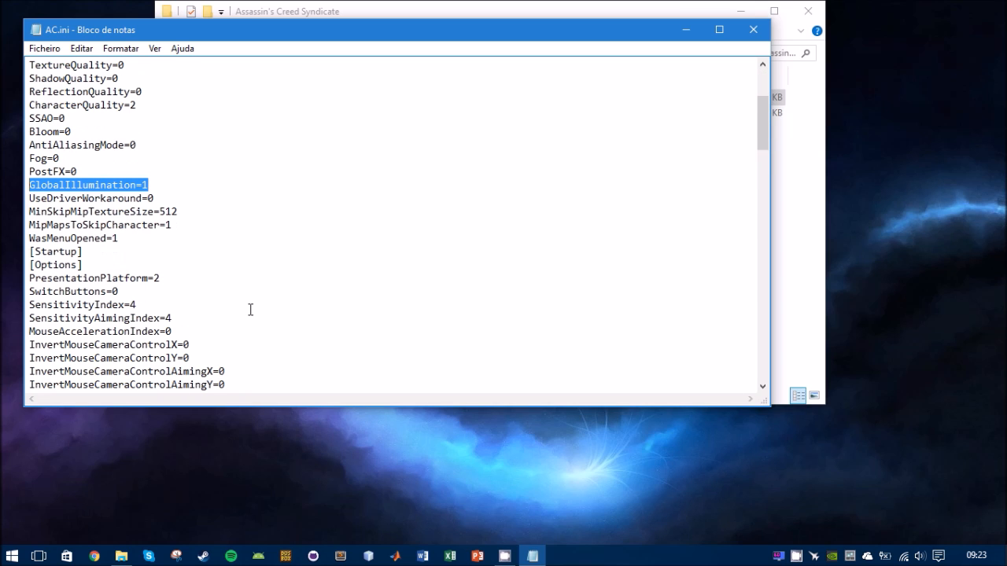
scroll(down, 3)
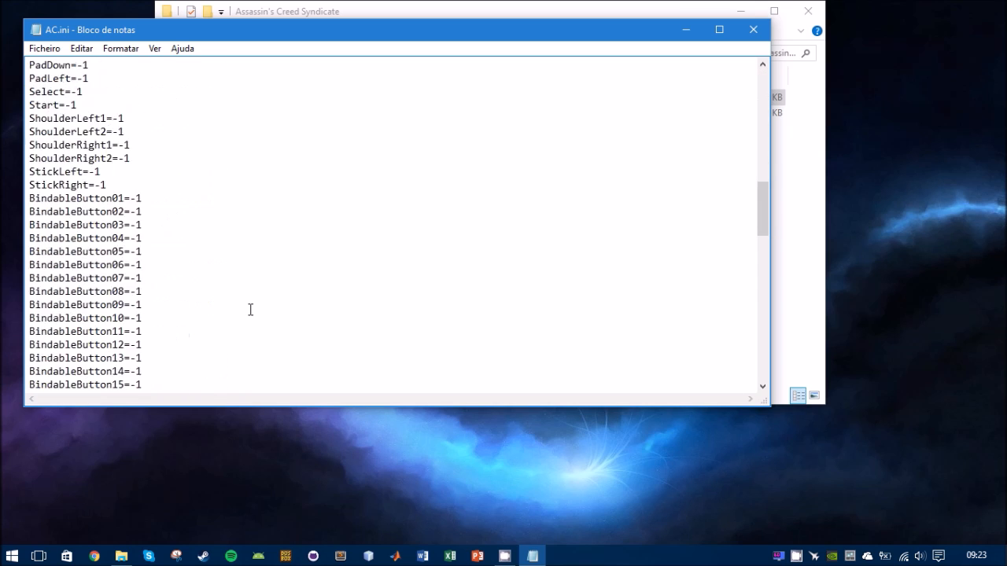
scroll(down, 3)
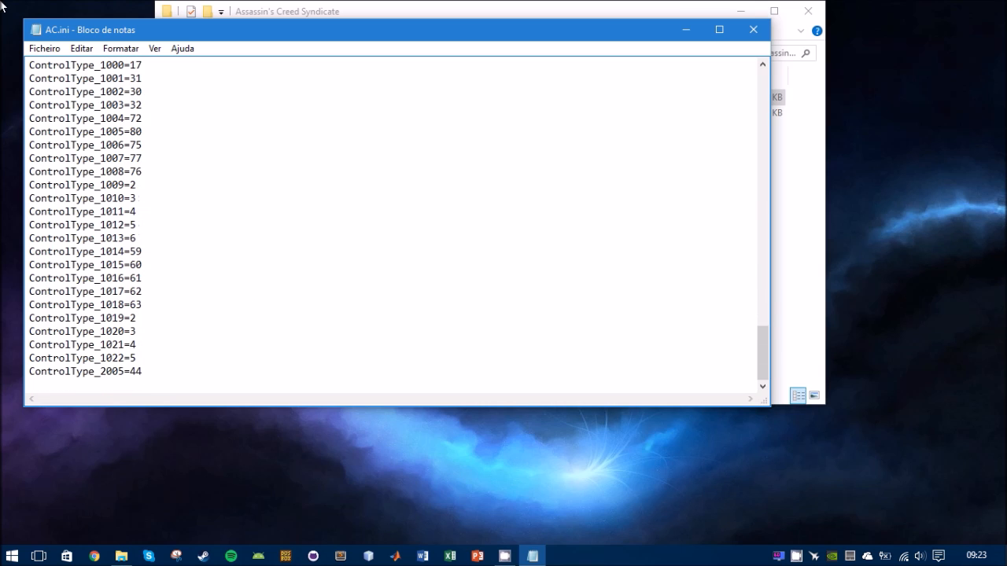
click(44, 47)
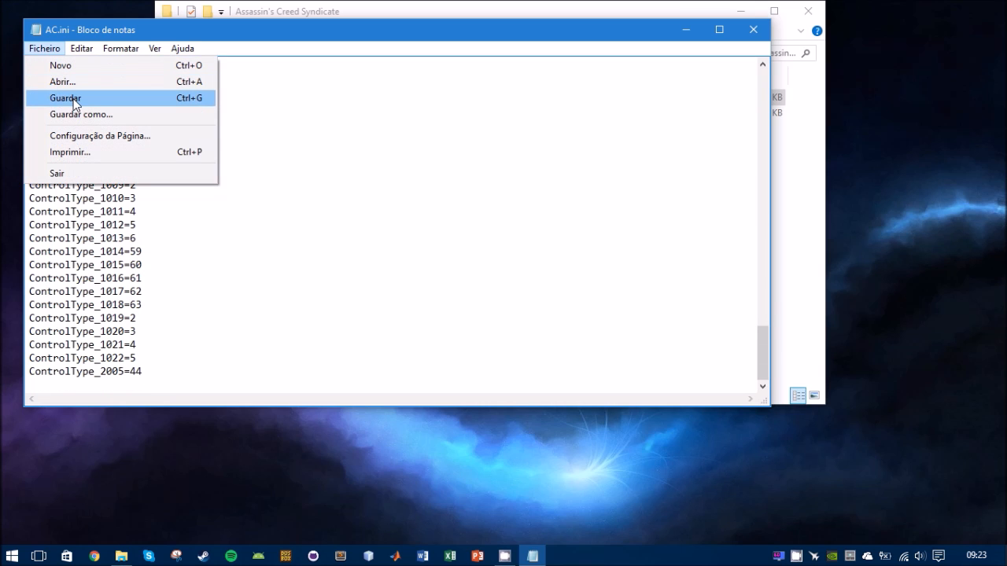
click(64, 97)
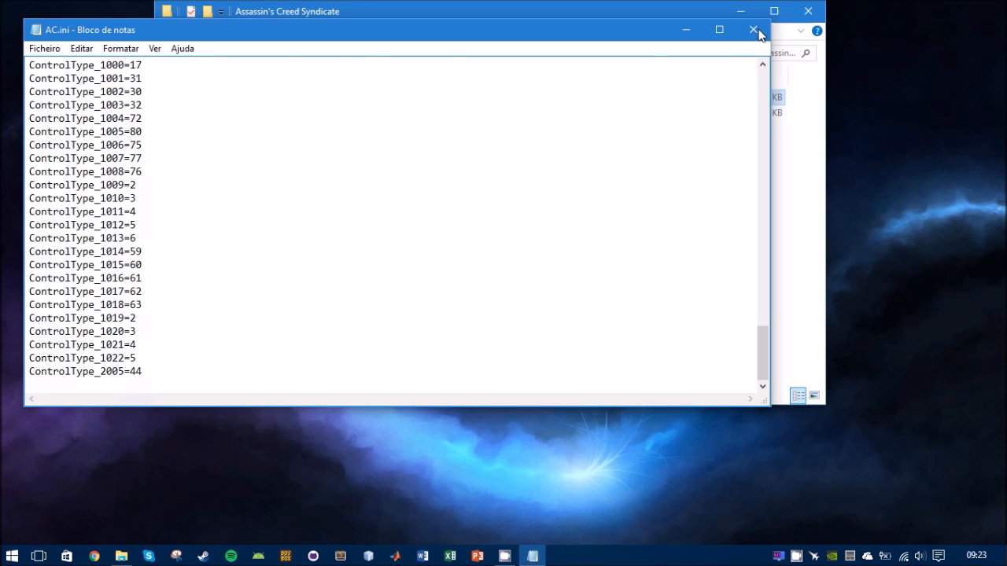
click(752, 30)
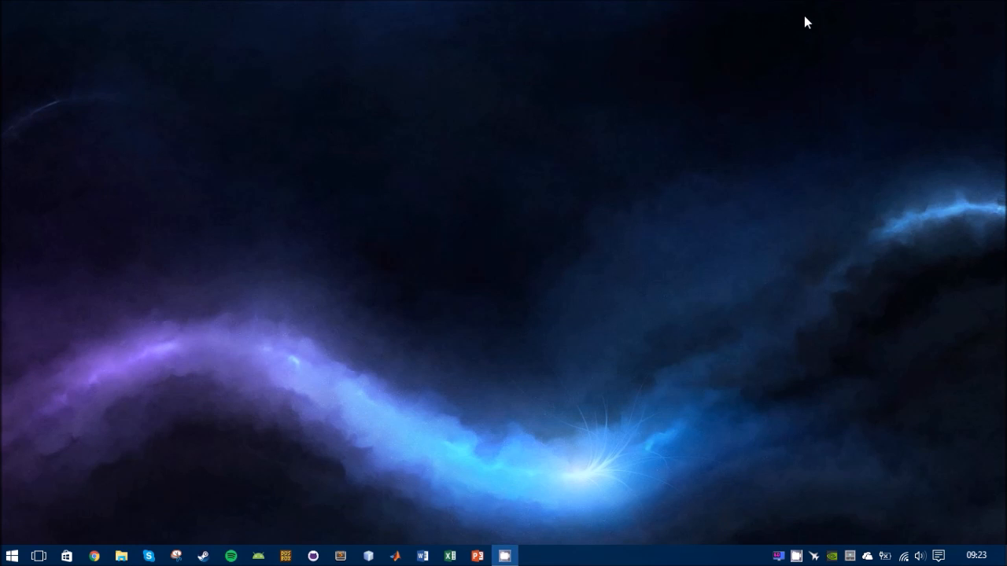
click(13, 557)
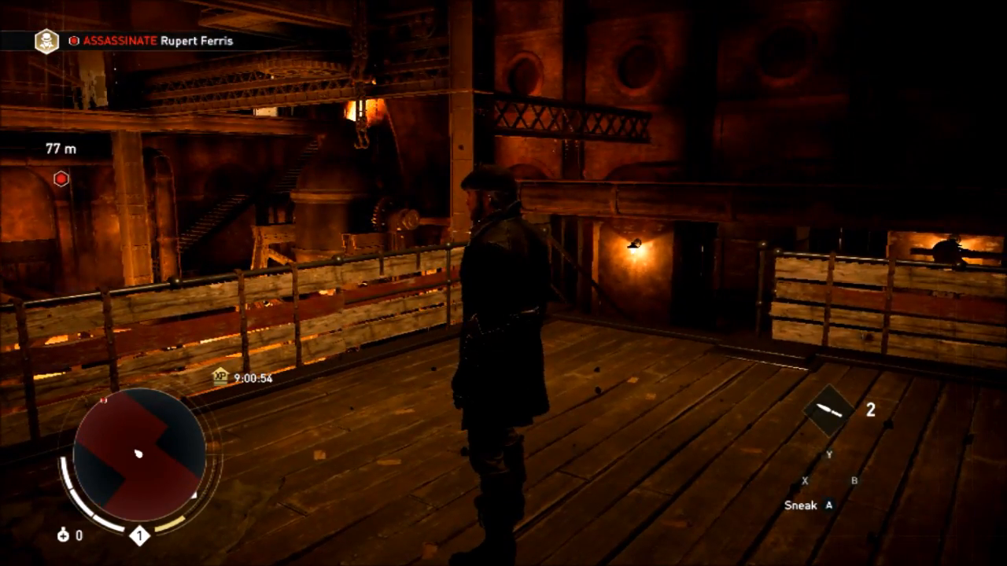
mouse_move(503, 283)
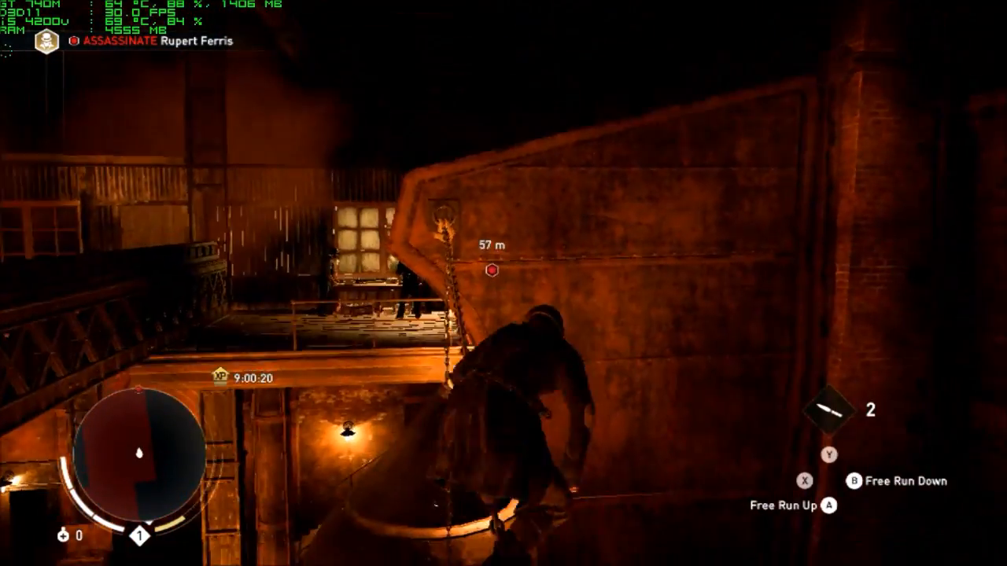
mouse_move(504, 284)
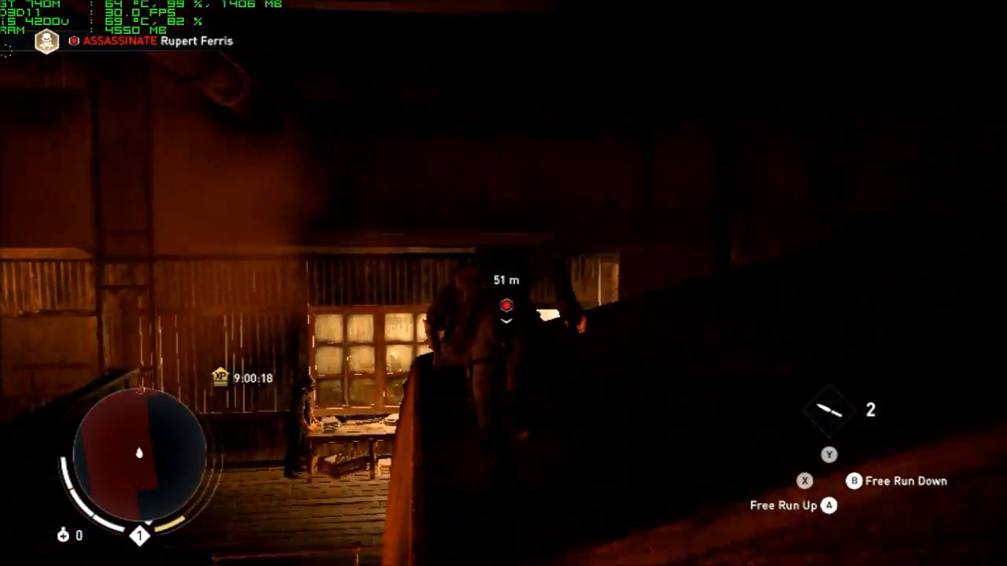